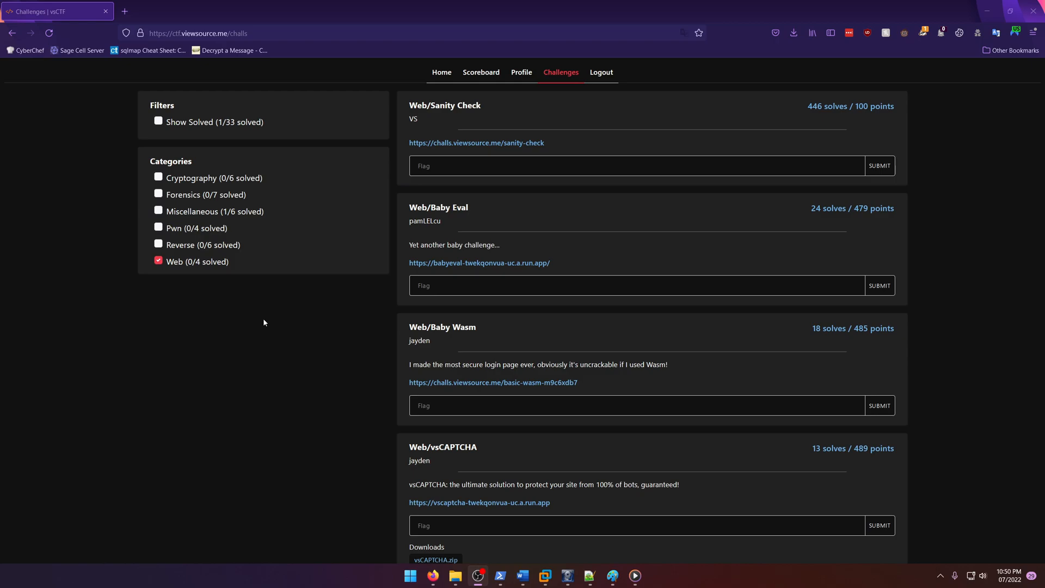
mouse_move(435, 118)
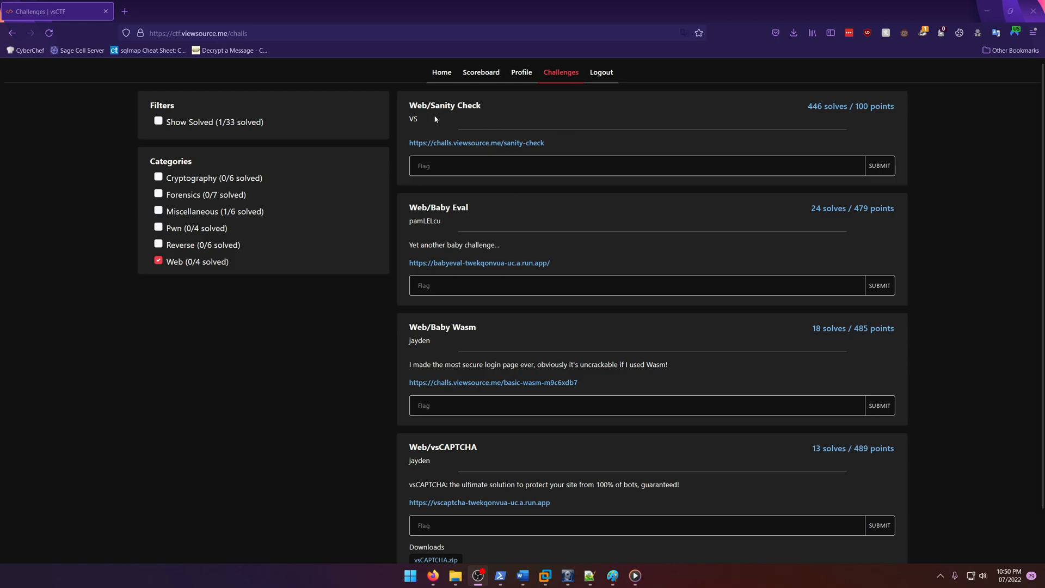
mouse_move(483, 114)
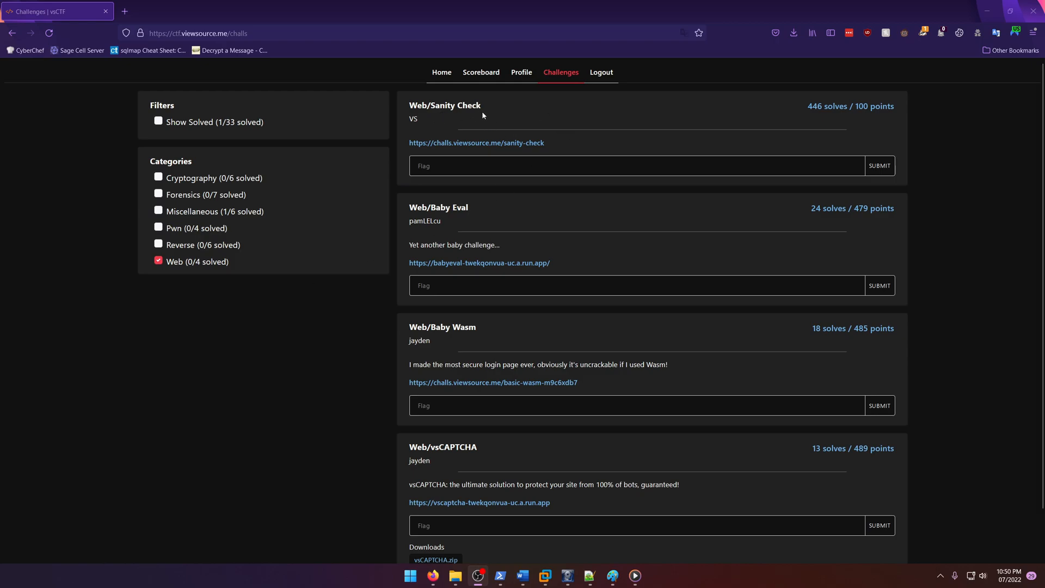
mouse_move(414, 127)
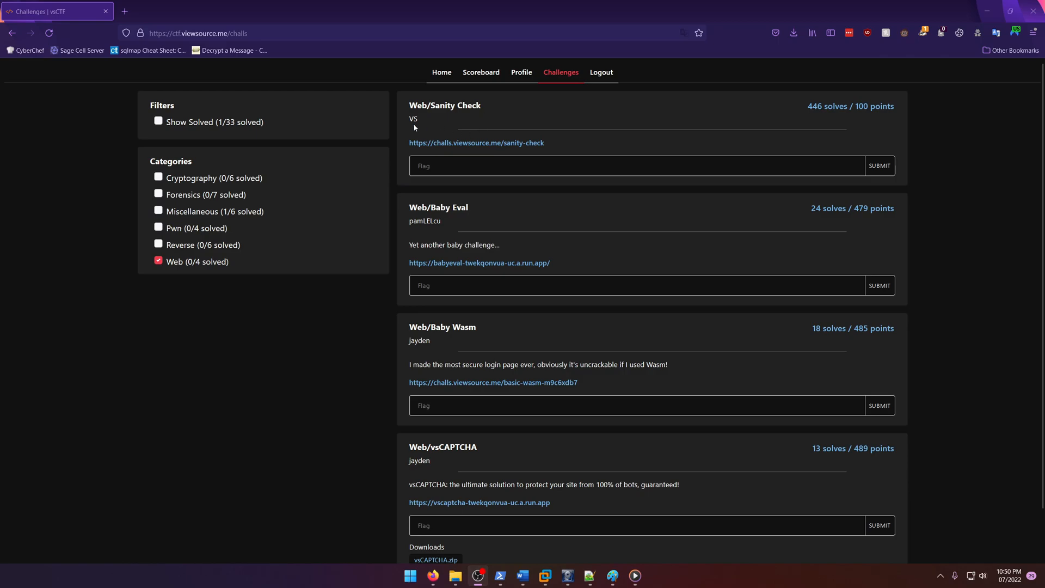
mouse_move(428, 128)
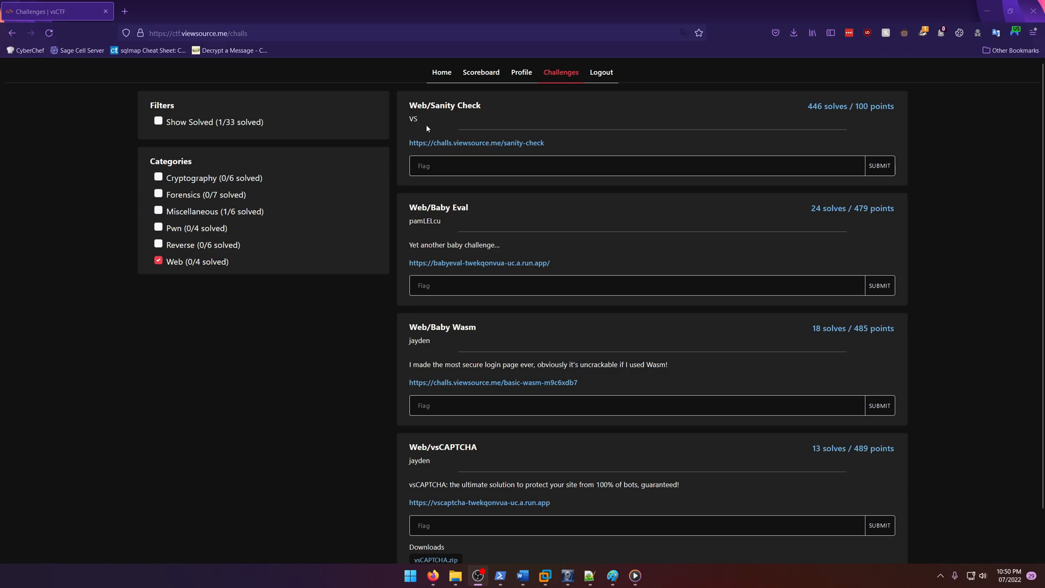
mouse_move(465, 127)
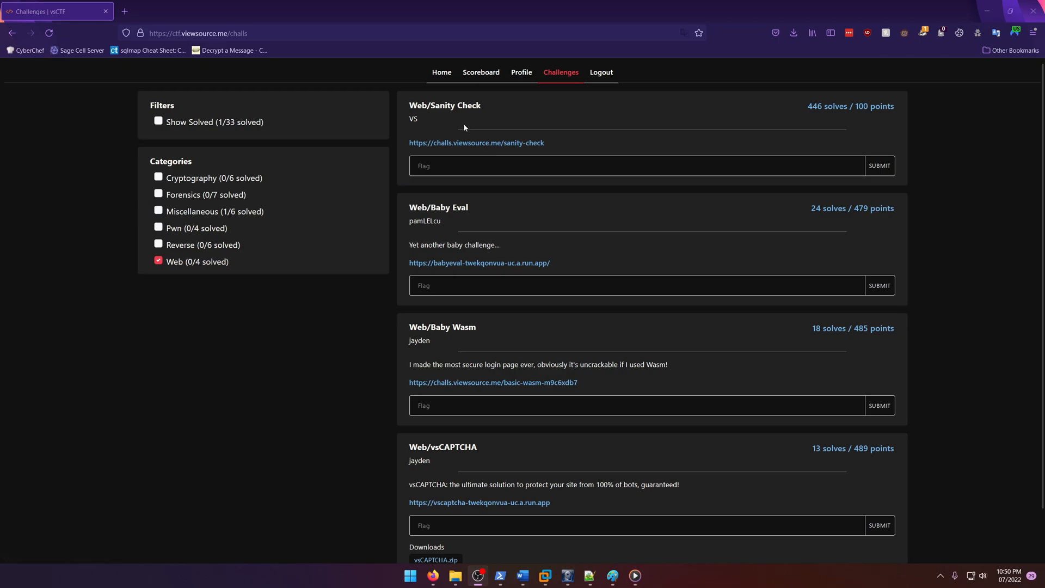
mouse_move(465, 135)
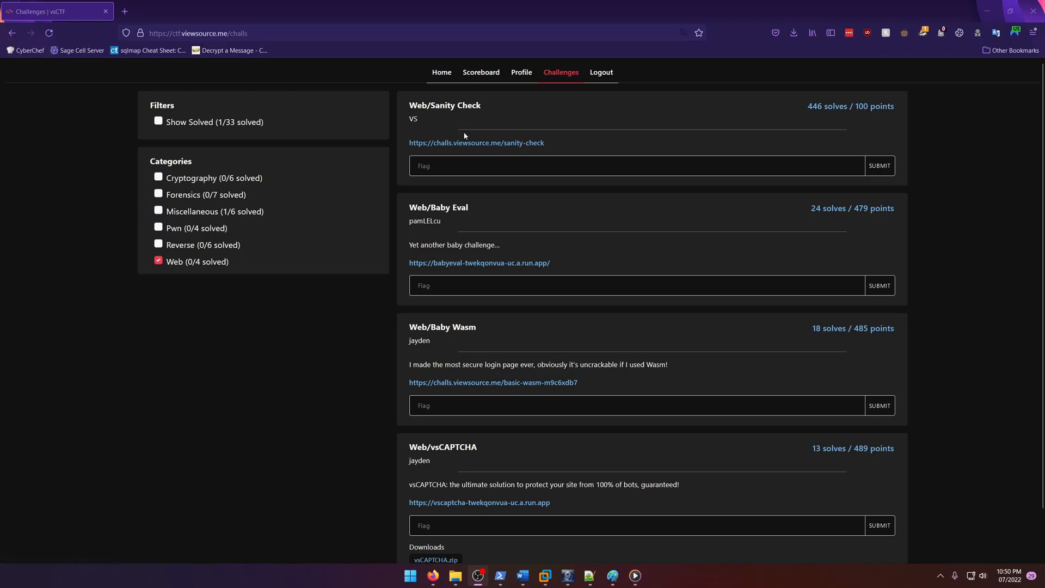
mouse_move(521, 136)
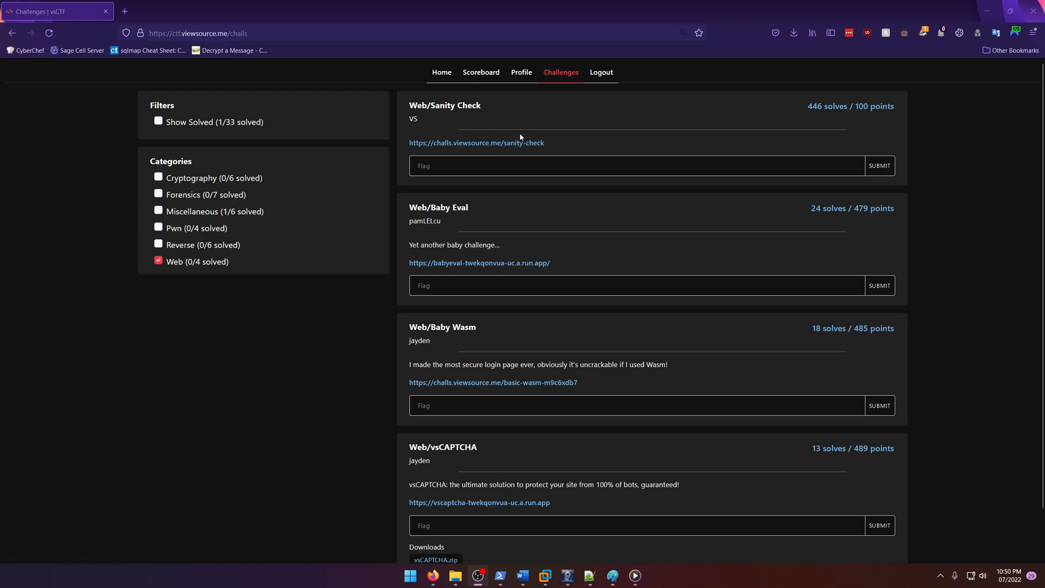
- Read the flag in the Sanity Check page source and return to the vsCTF challenges tab
click(476, 143)
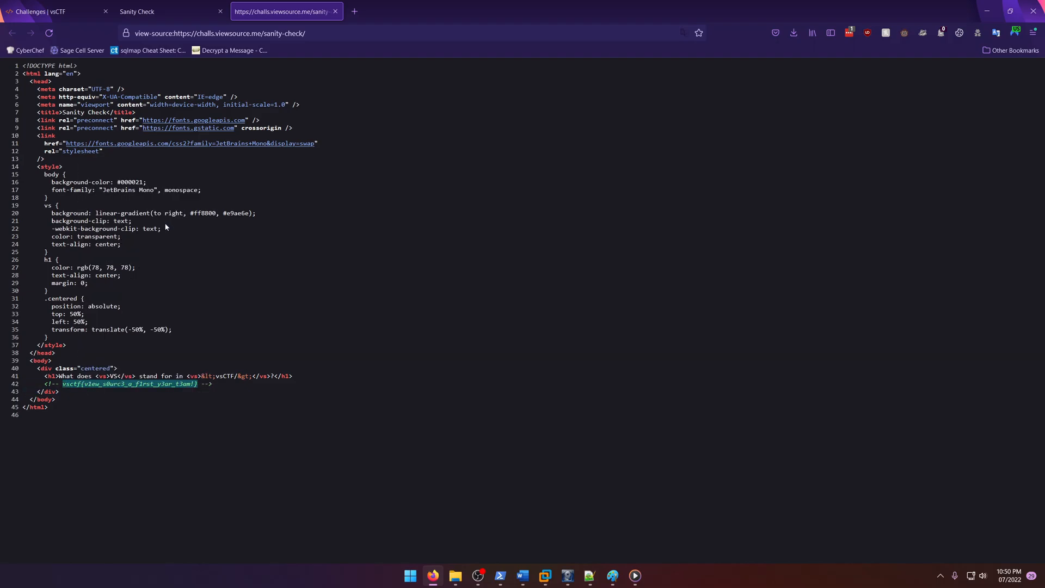
click(52, 12)
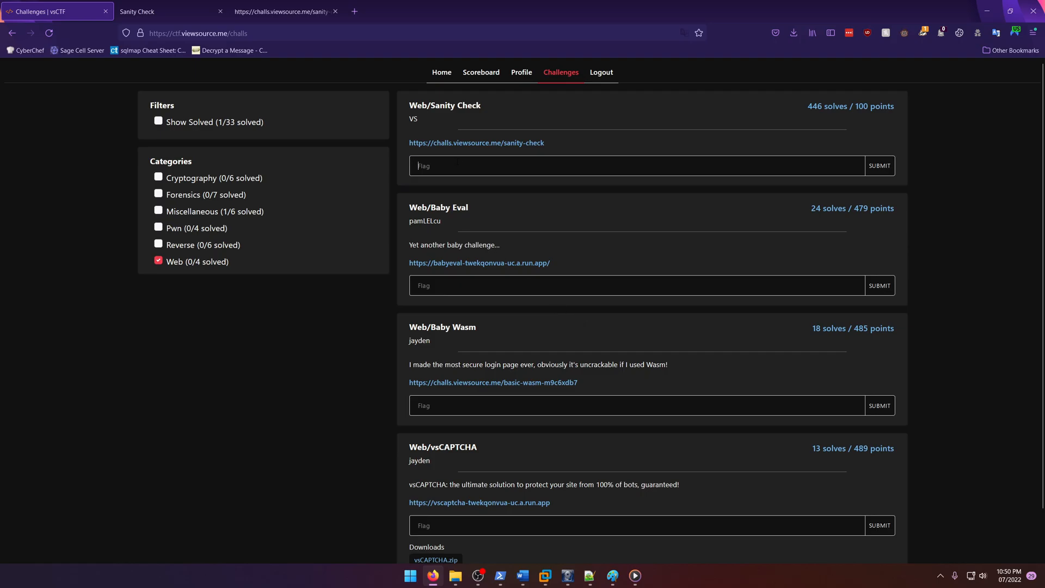
text(vsctf{v1ew_s0urc3_a_f1rst_y3ar_t3am!})
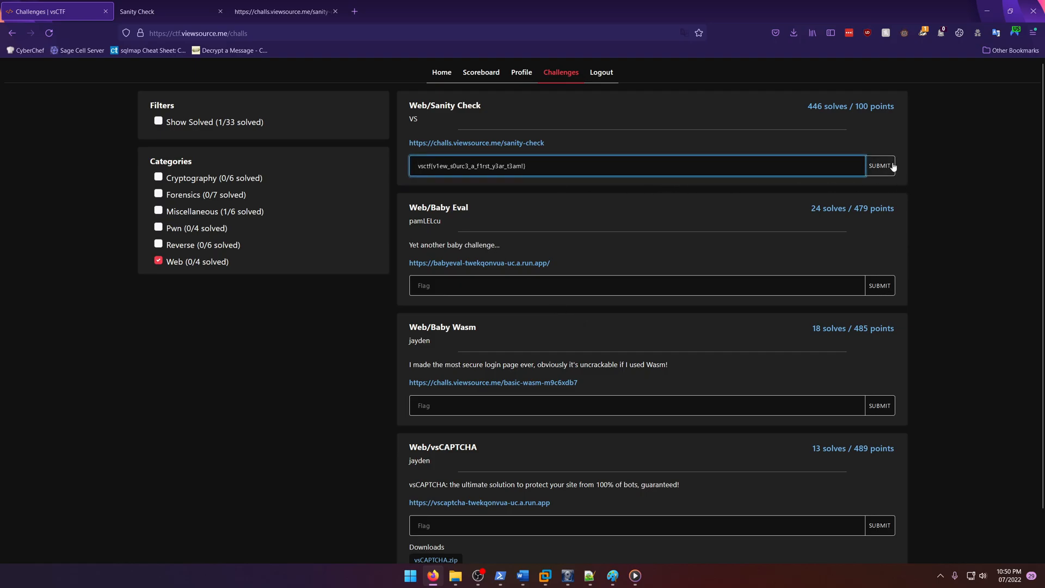
click(880, 166)
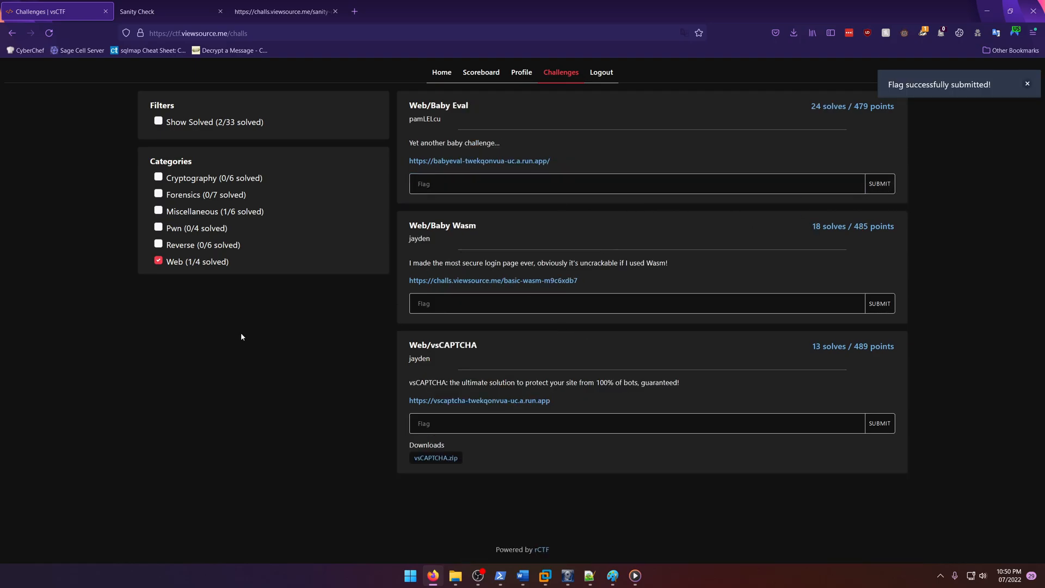